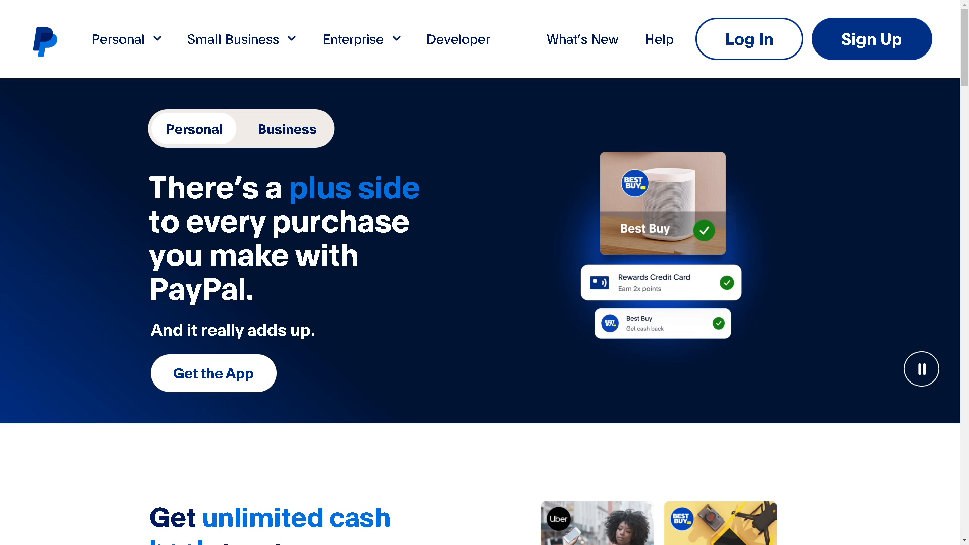
Step: Go from the PayPal home page to the Log In page
click(748, 39)
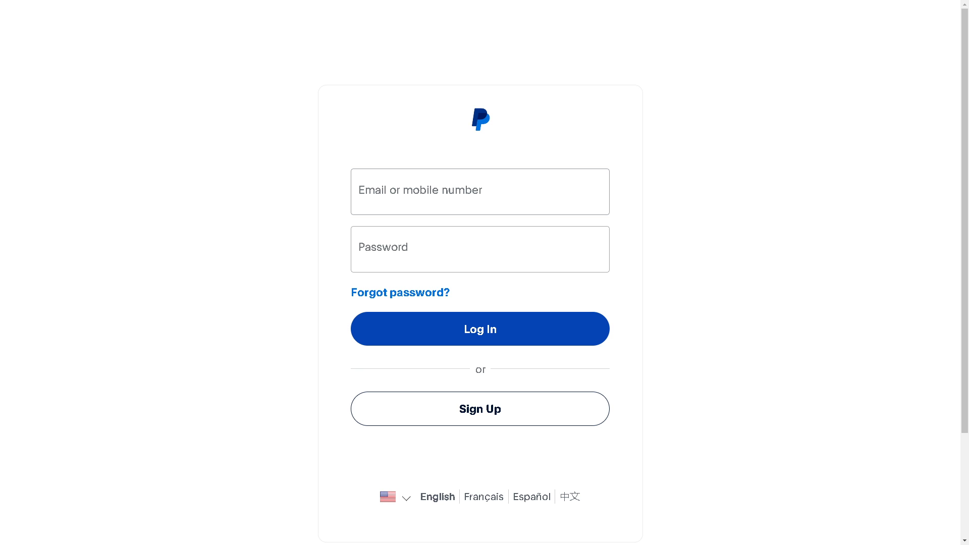
mouse_move(468, 422)
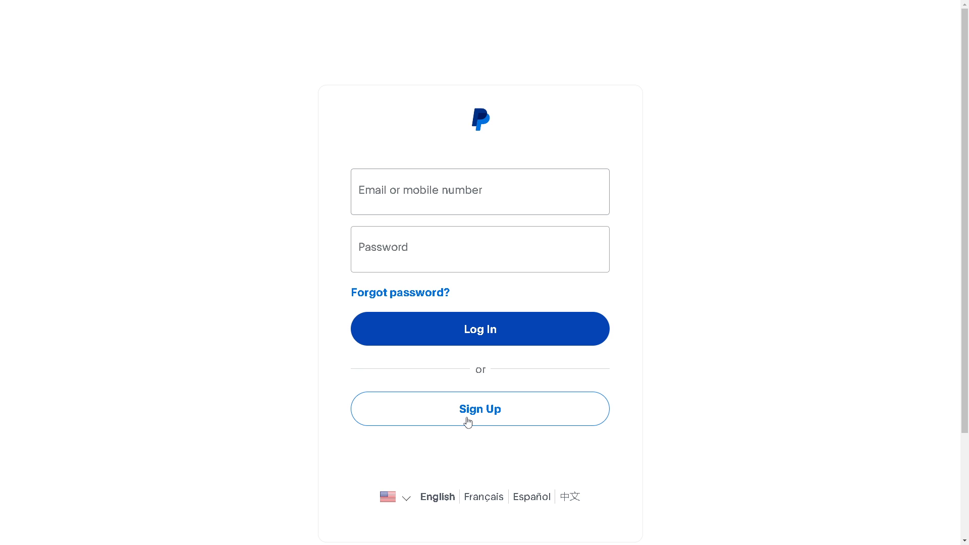
Step: Open Sign Up to reach the Personal or Business account choice
click(480, 408)
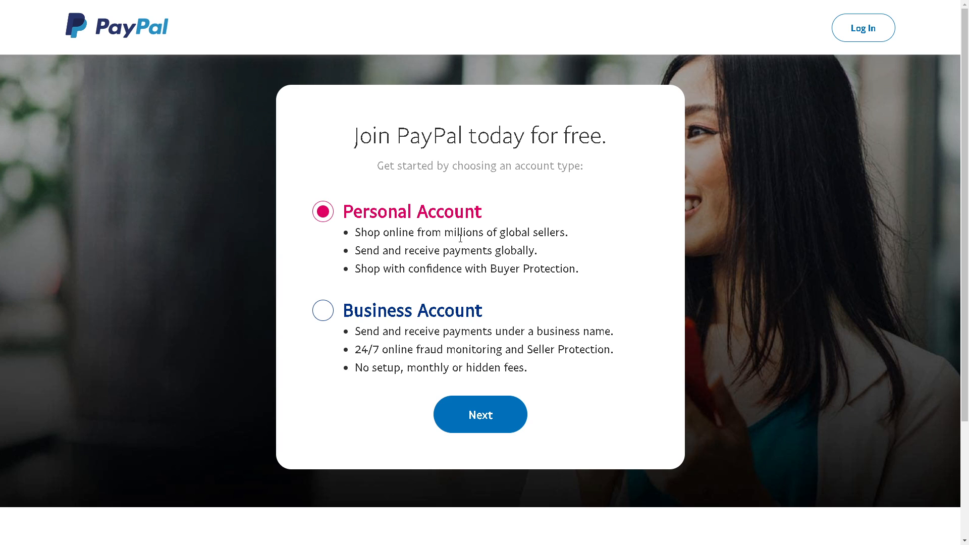
mouse_move(343, 322)
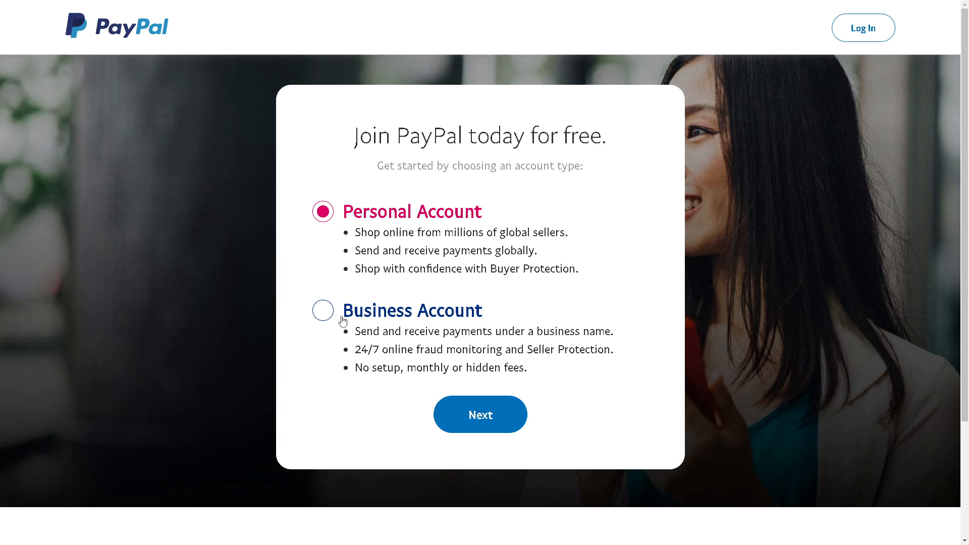
mouse_move(325, 371)
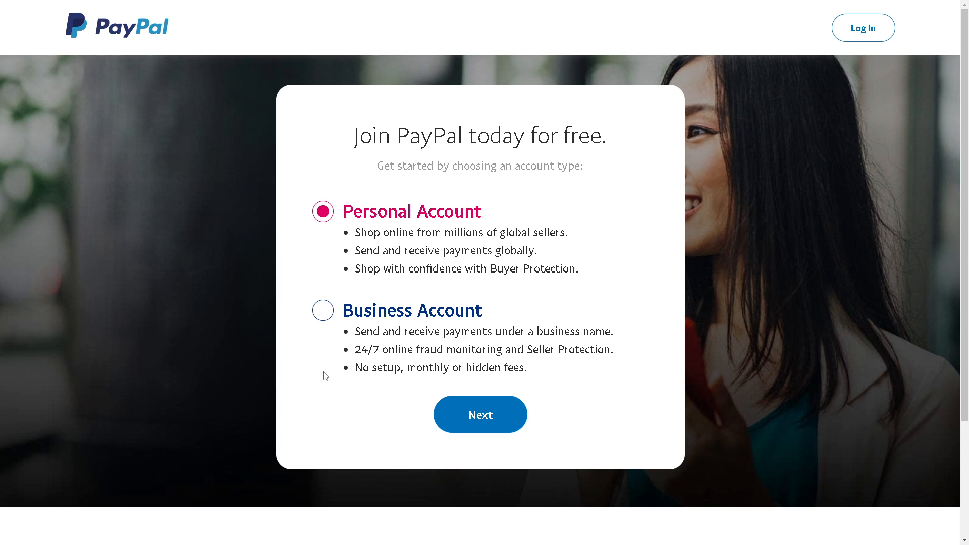
mouse_move(378, 401)
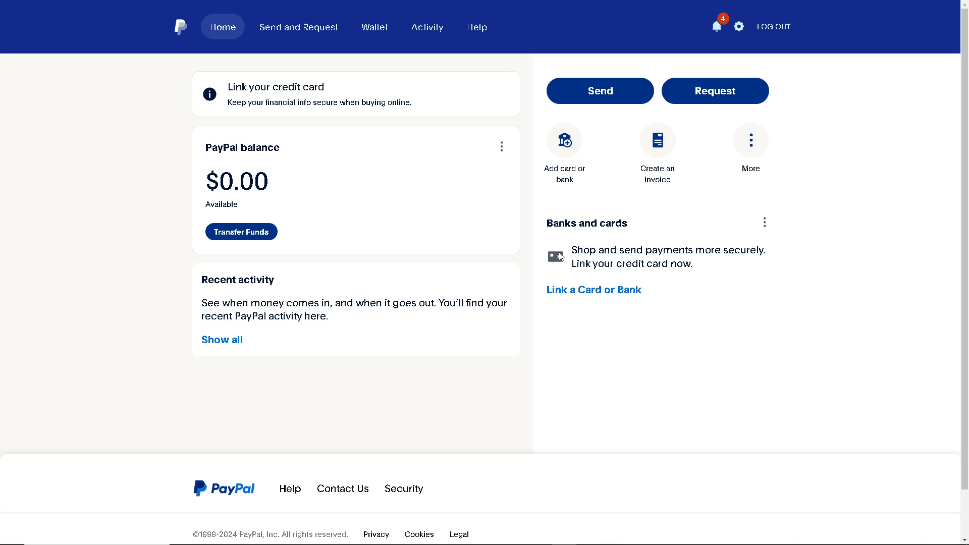
scroll(down, 3)
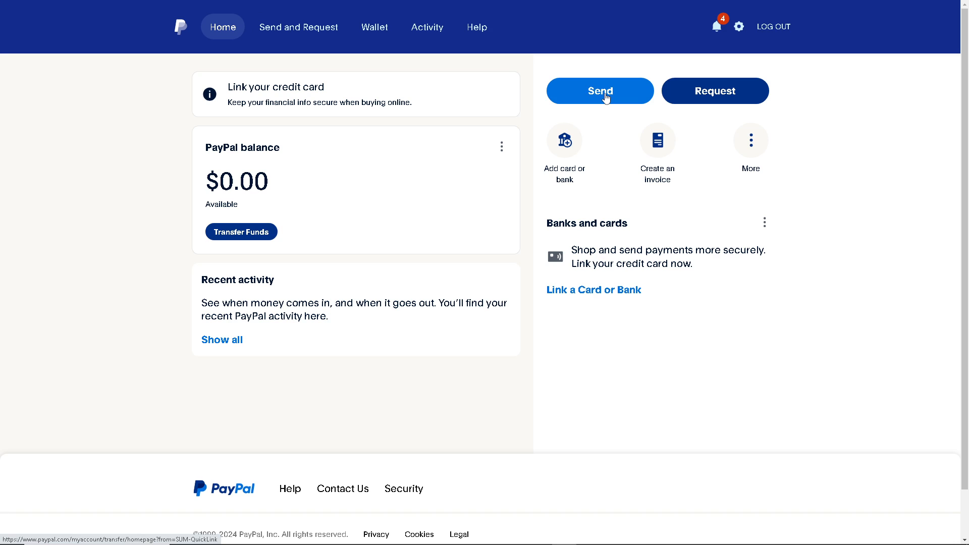
mouse_move(298, 27)
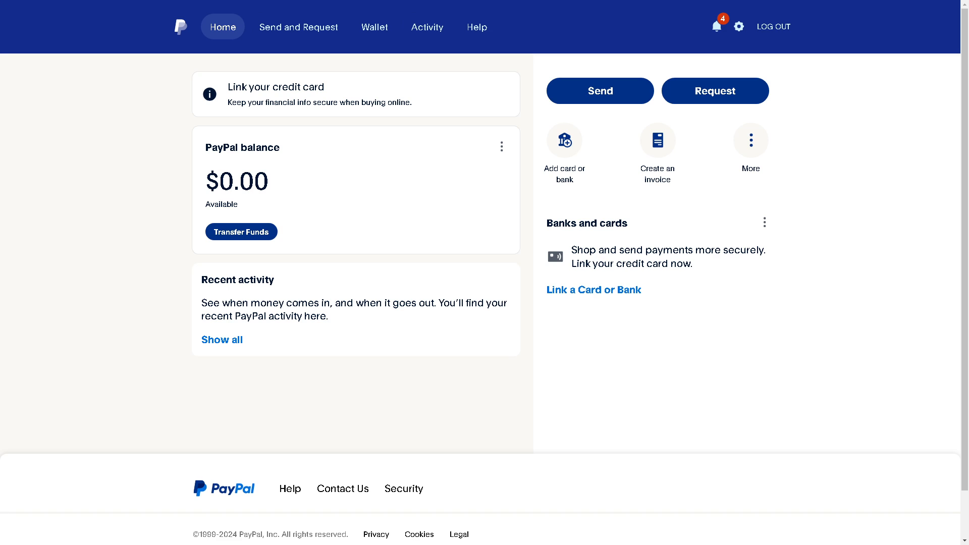
Step: On the Send page, search for recipient 'Helpful Ha' to list matching people
click(297, 27)
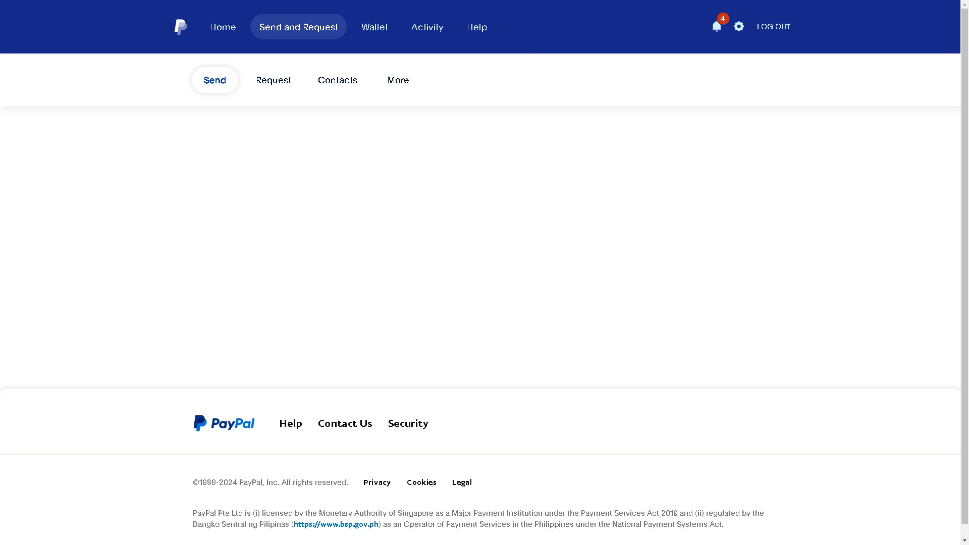
click(215, 80)
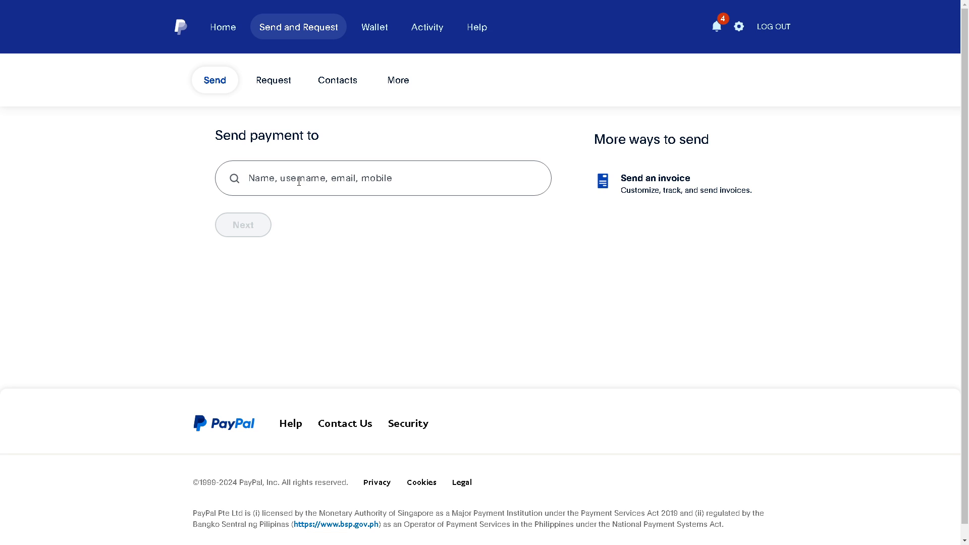
text(Hel;p)
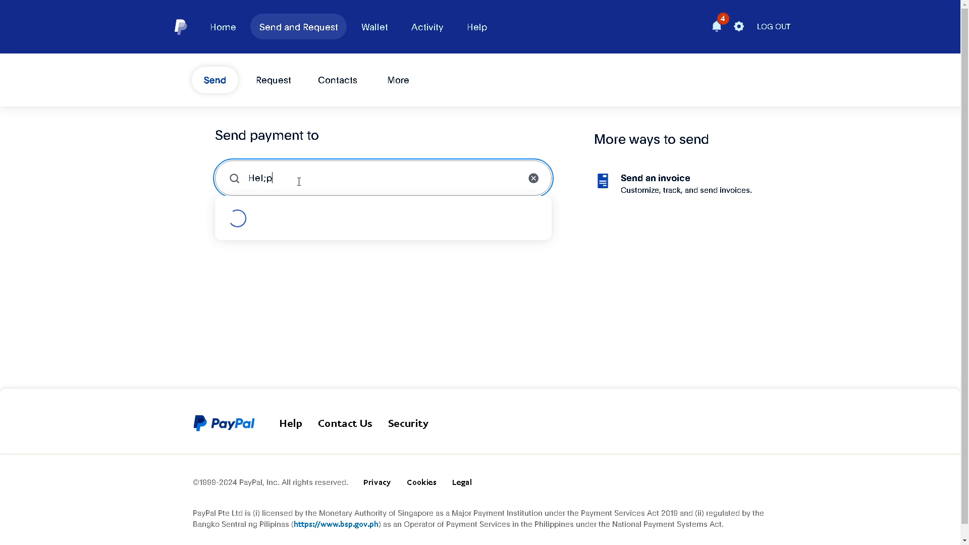
text(Helpful Har)
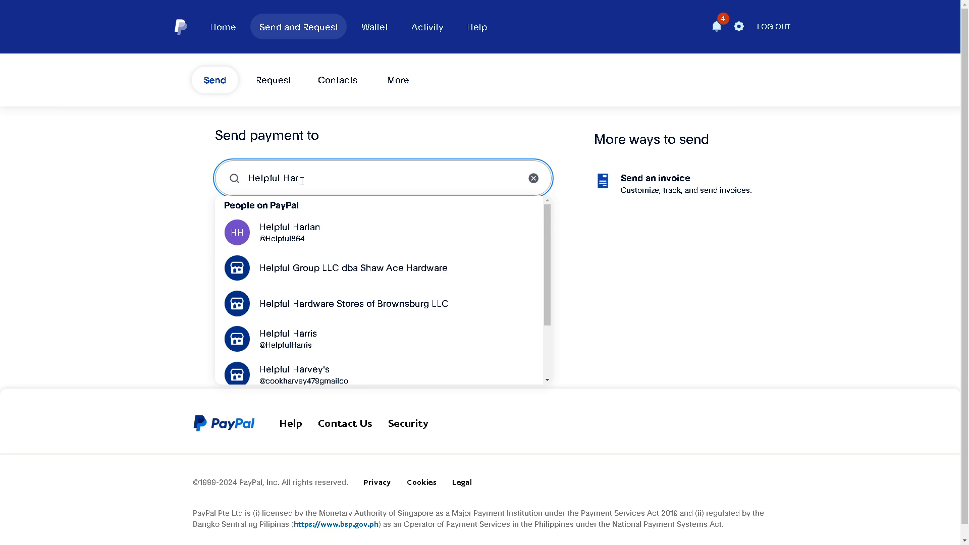
mouse_move(401, 244)
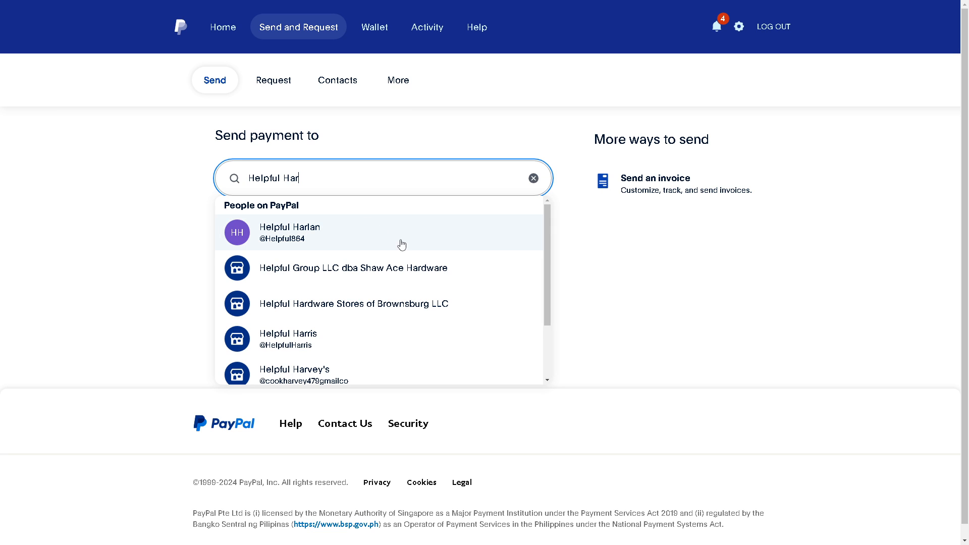
mouse_move(249, 233)
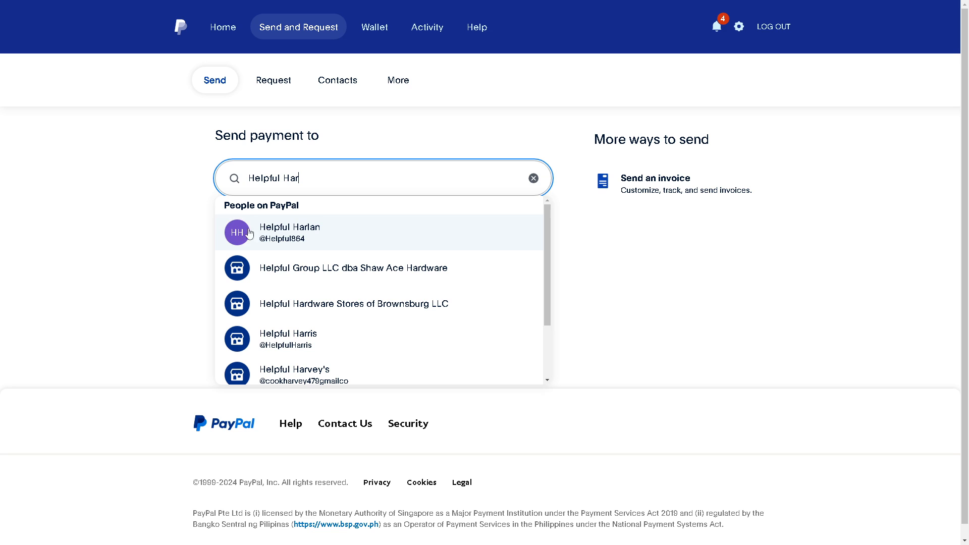
Step: Choose Helpful Harlan as recipient and enter $3000.00, converting to €2649.89
click(289, 232)
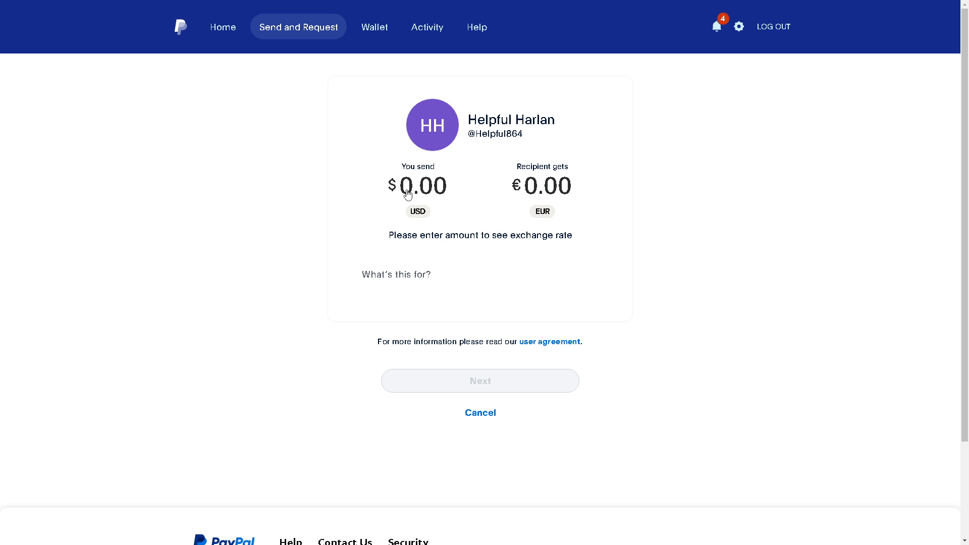
mouse_move(483, 145)
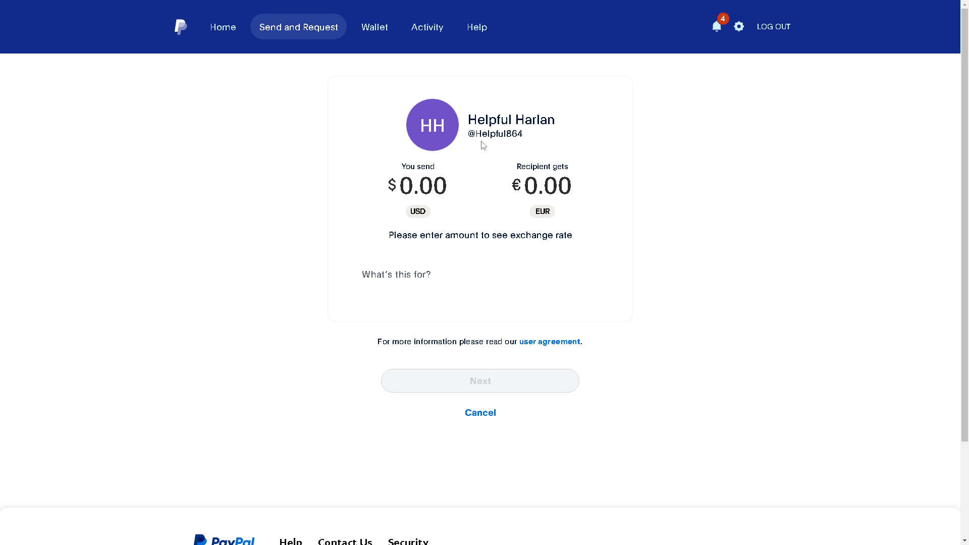
mouse_move(567, 138)
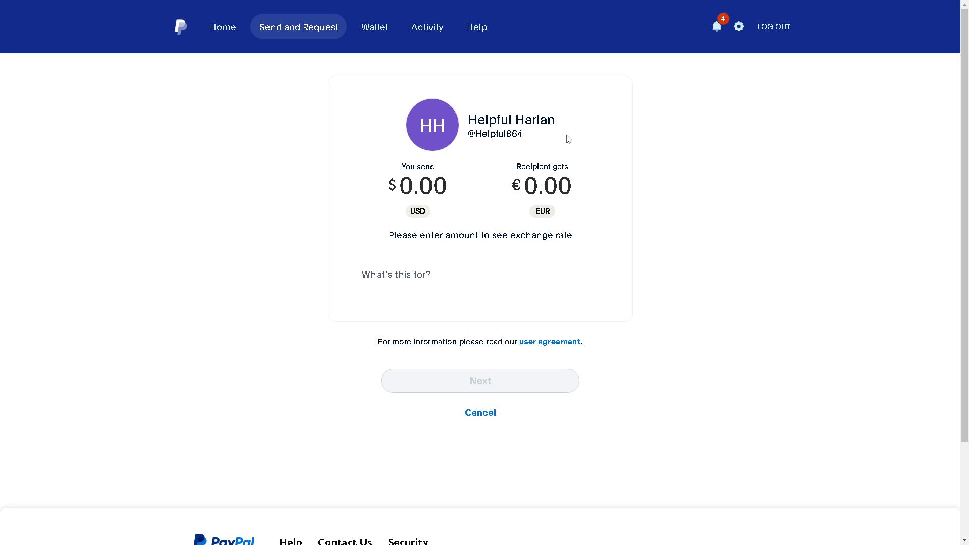
mouse_move(559, 184)
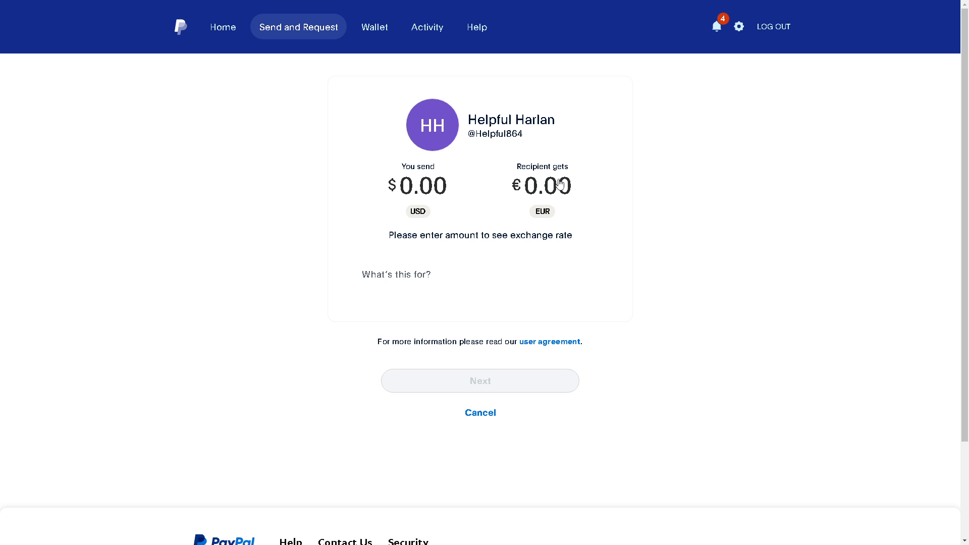
mouse_move(523, 228)
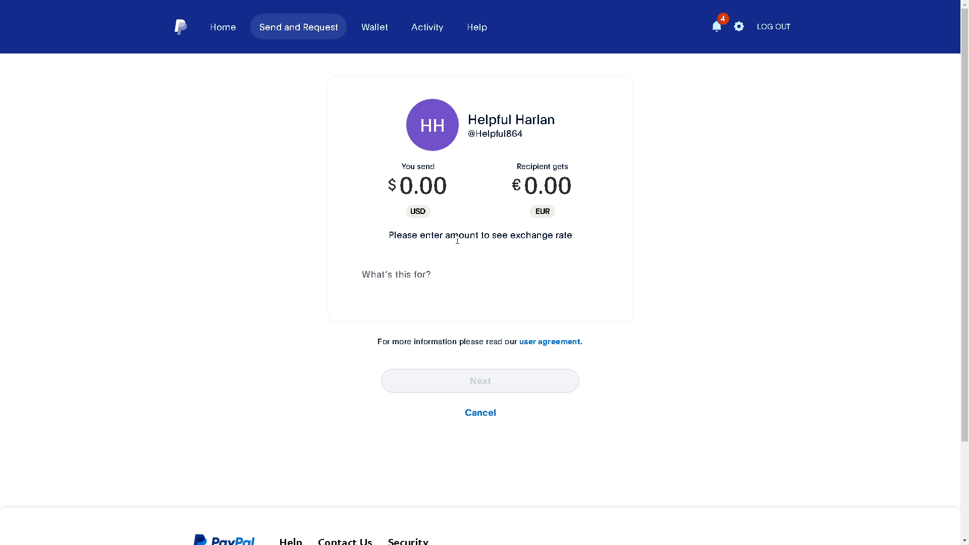
mouse_move(423, 205)
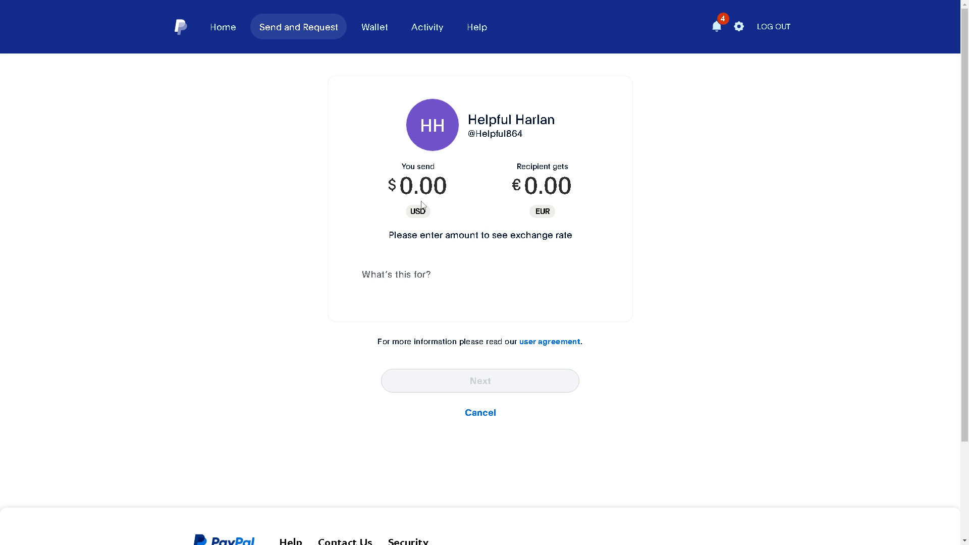
click(408, 185)
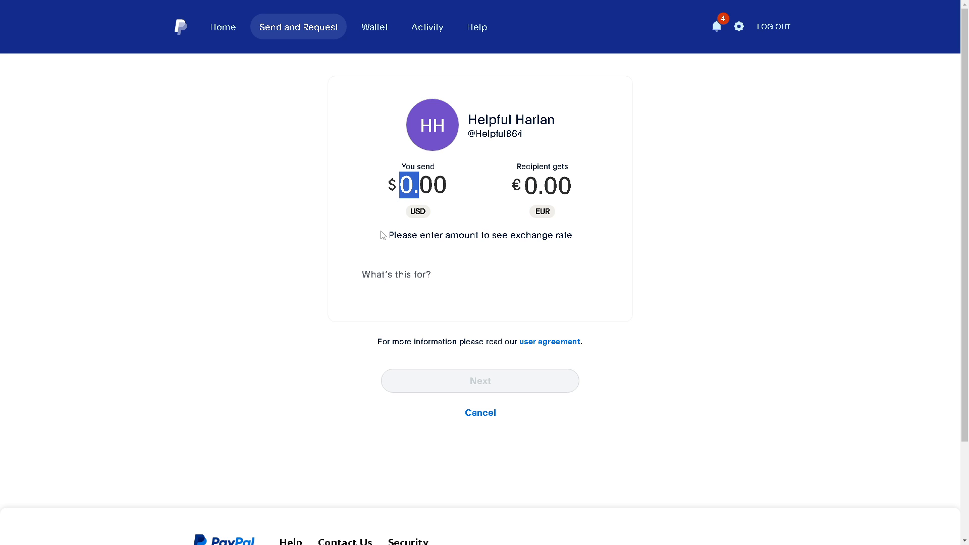
click(439, 185)
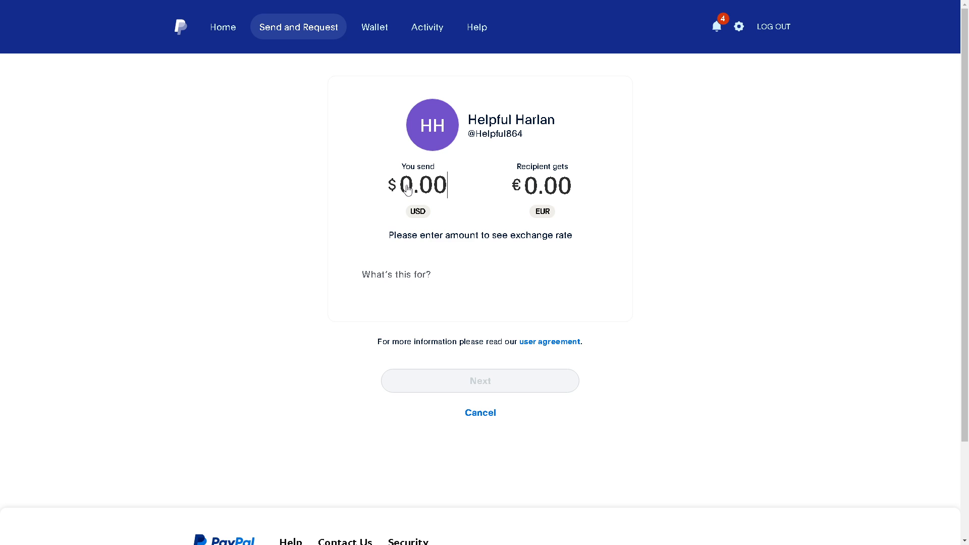
text(3000.00)
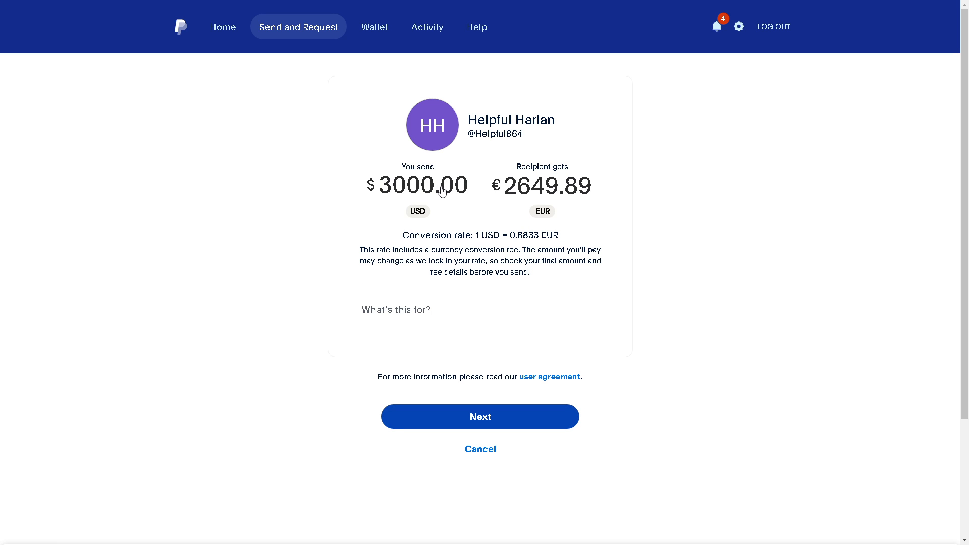
mouse_move(543, 195)
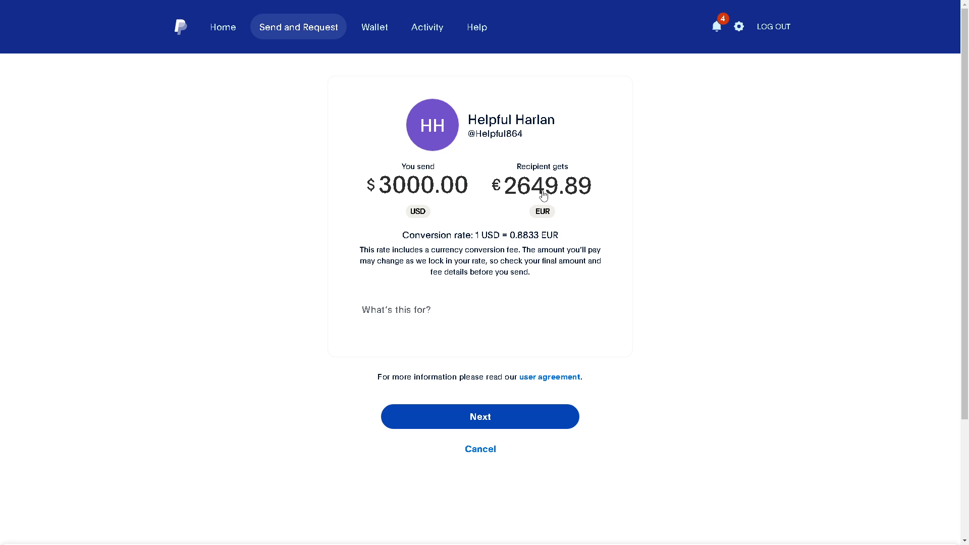
click(457, 186)
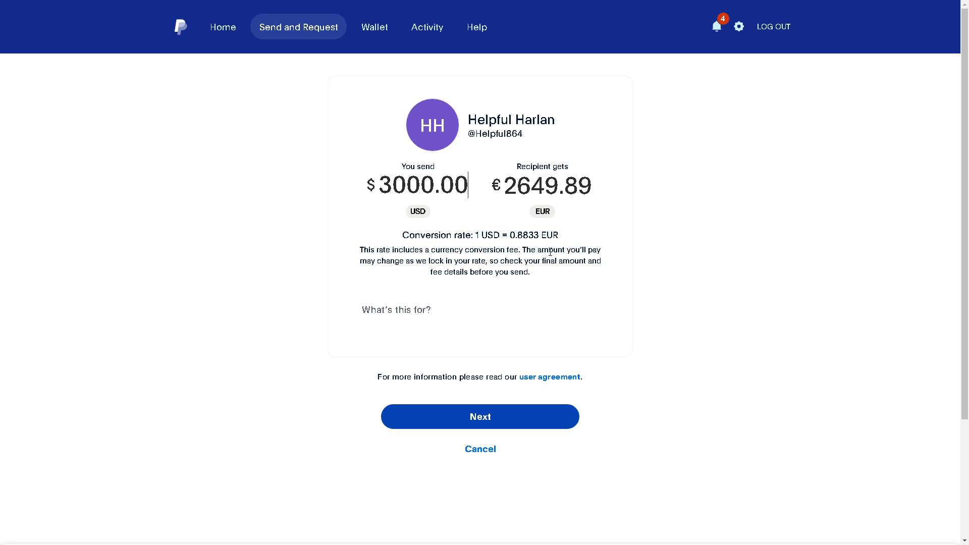
mouse_move(552, 272)
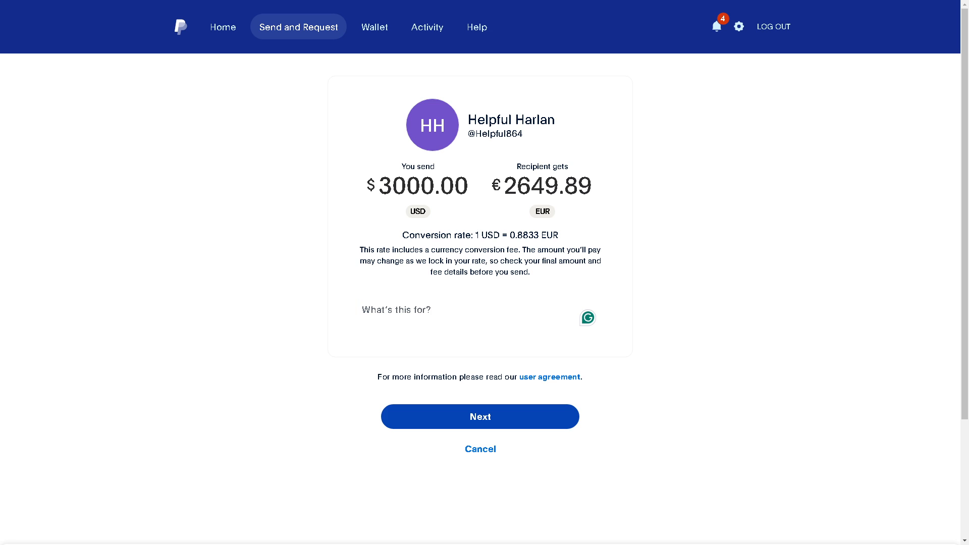
Step: Add the note 'How to Send Money from Paypal to Paypal Without Linking Bank account (EASY)', then return Home
text(How to Send Money from Paypal to Paypal Without Linking Bank account (EASY))
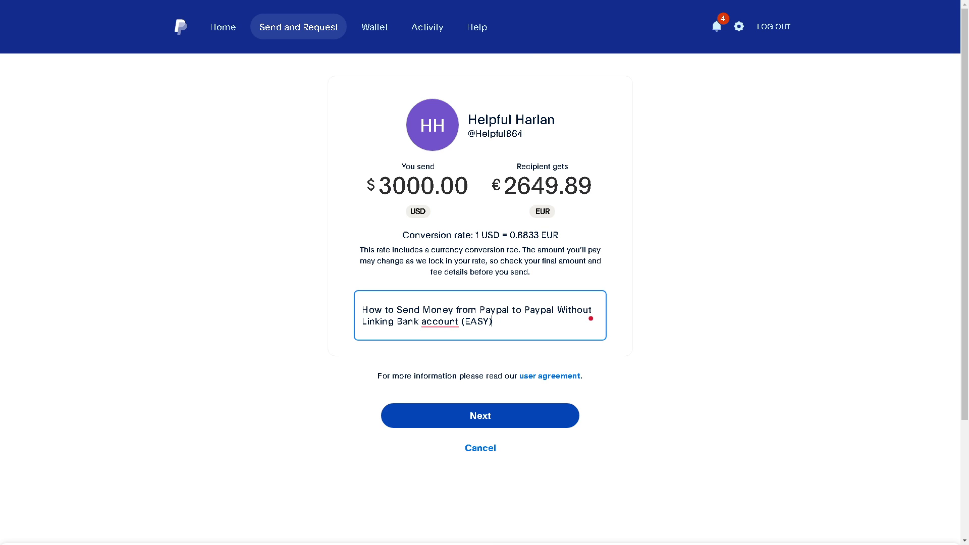
click(222, 27)
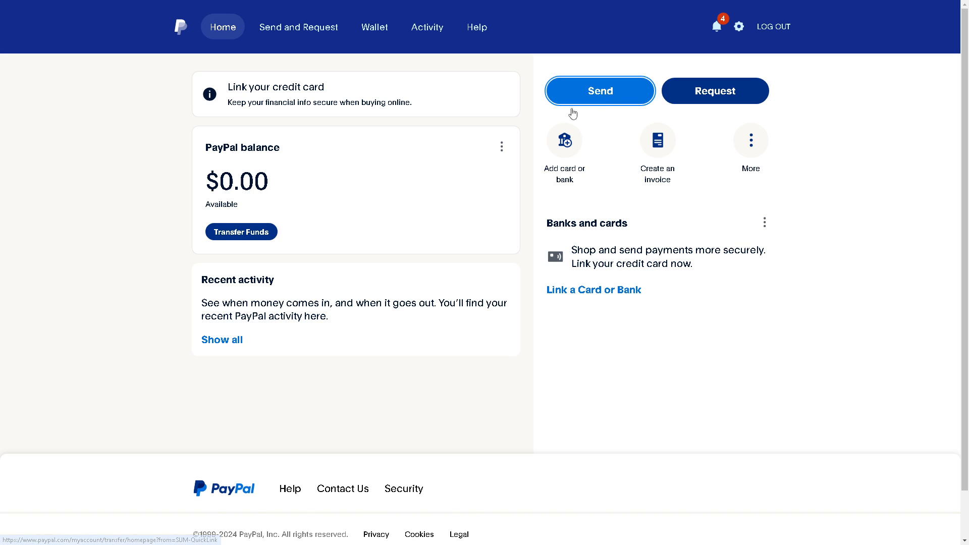
Step: Start a new payment to a protonmail address recipient, showing a $0.00 form
click(599, 91)
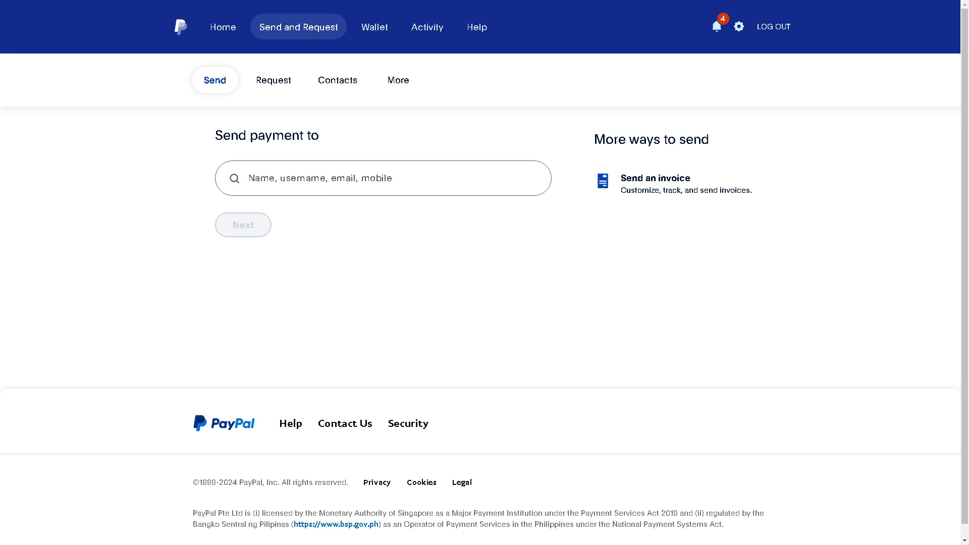
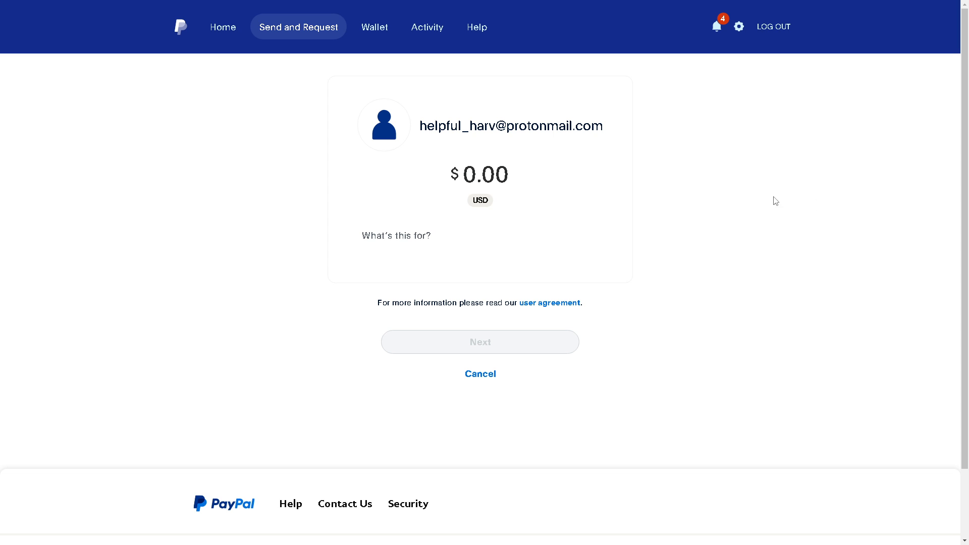
Step: Enter $500.00 with the note 'How to Send Money from Paypal to Paypal Without Linking Bank account (EASY)'
click(480, 174)
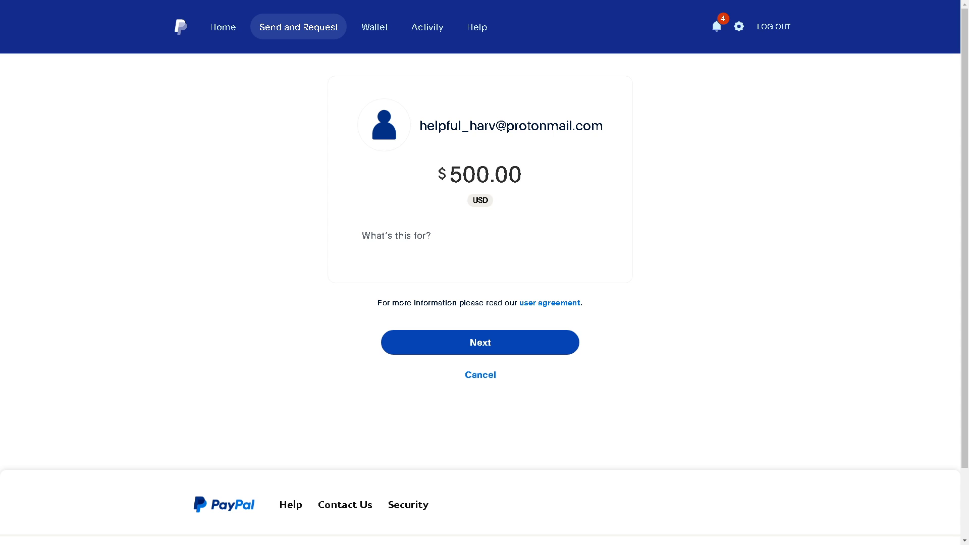
text(How to Send Money from Paypal to Paypal Without Linking Bank account (EASY))
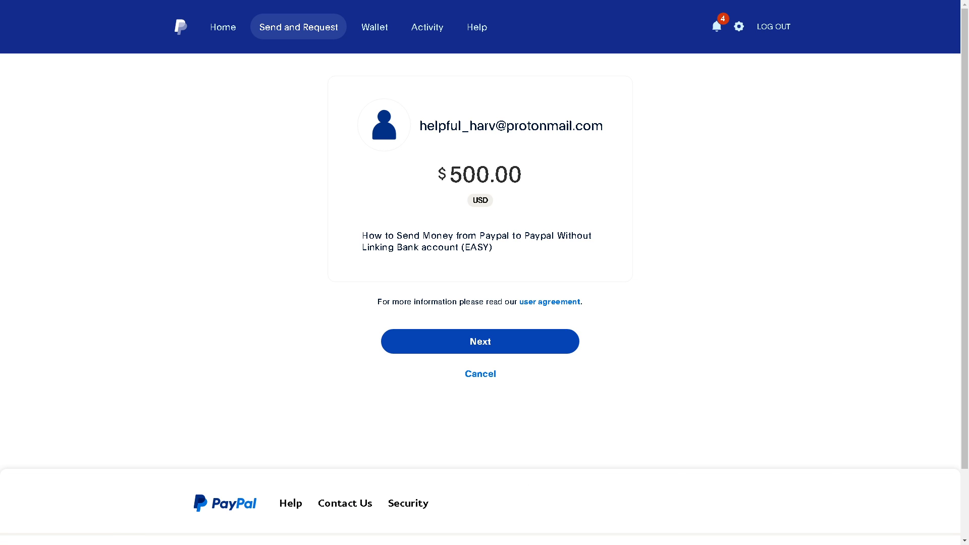
Step: View the help center's Call us option, then return to a blank Send payment page
click(476, 27)
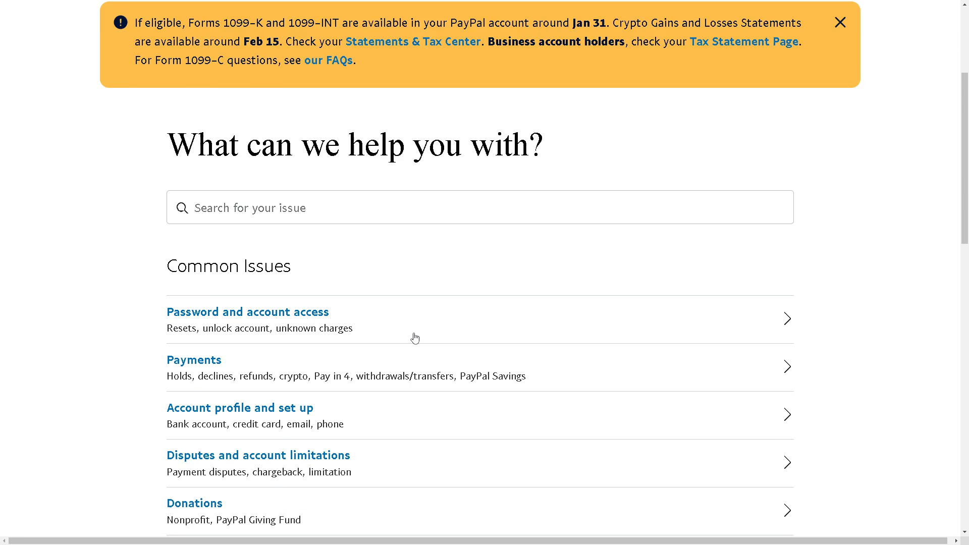
click(839, 22)
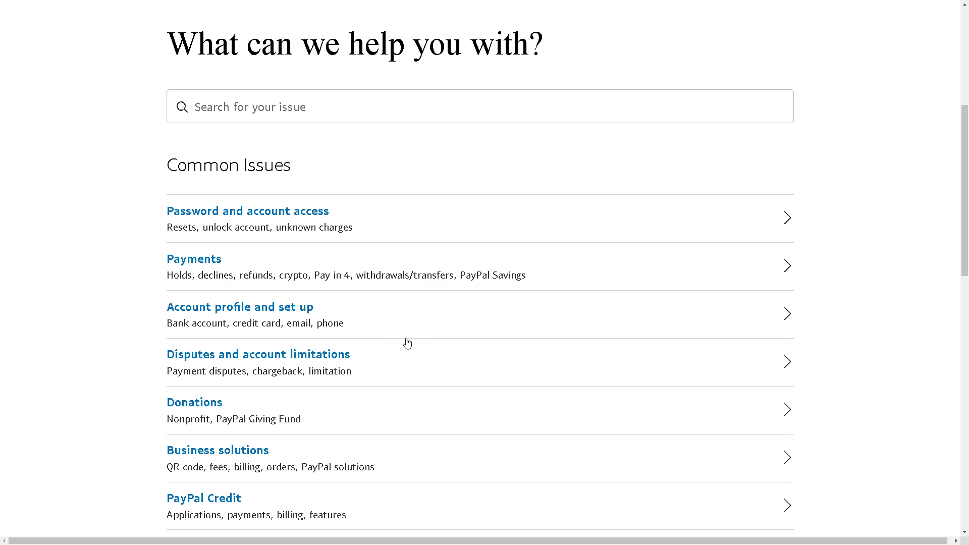
mouse_move(352, 340)
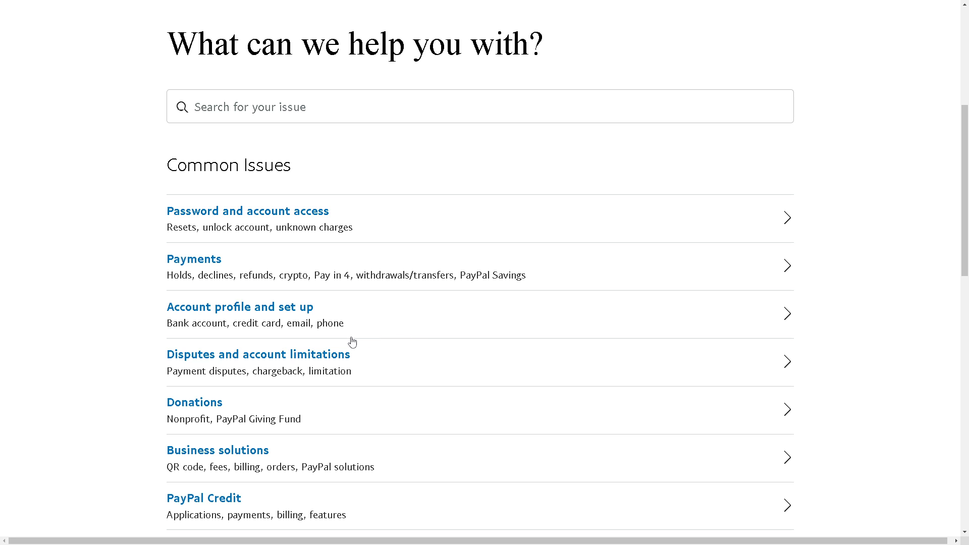
mouse_move(321, 350)
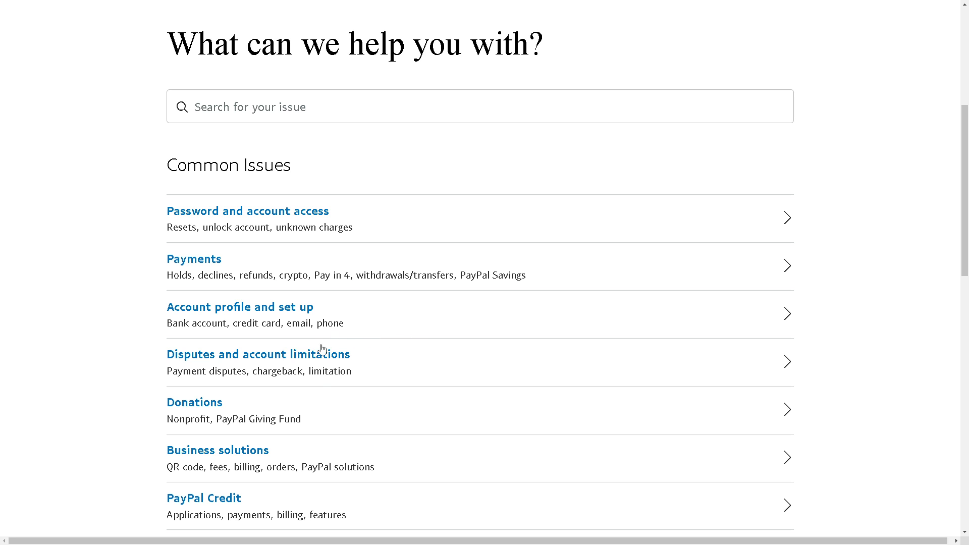
scroll(down, 3)
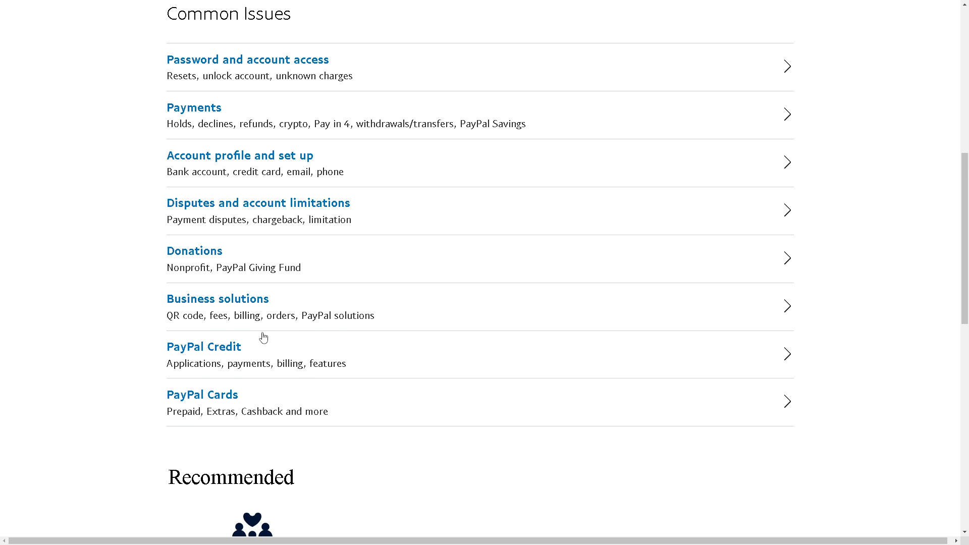
scroll(down, 3)
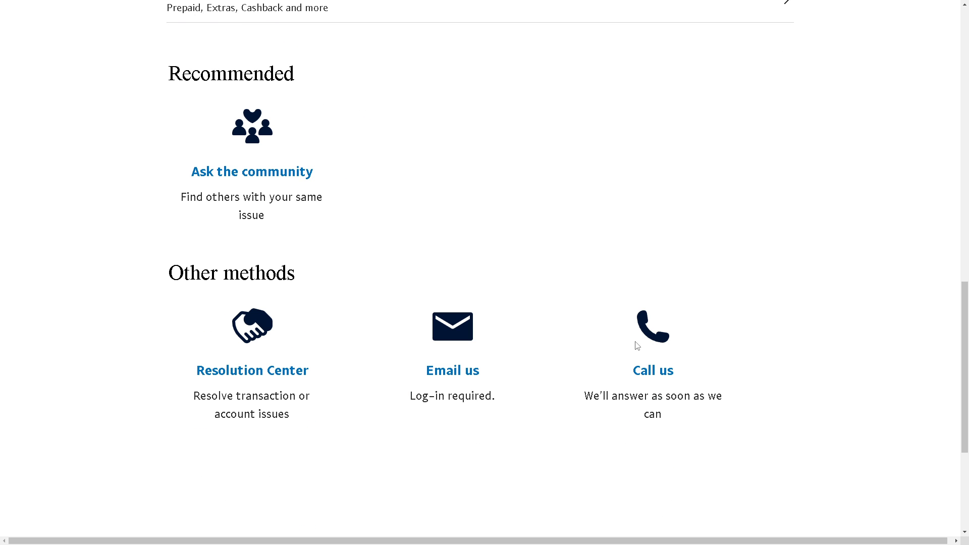
click(652, 370)
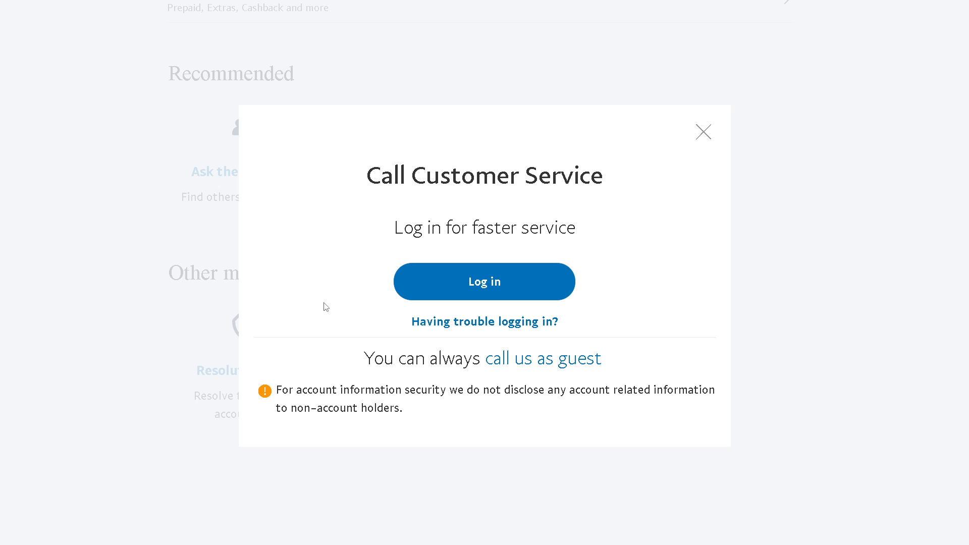
mouse_move(328, 300)
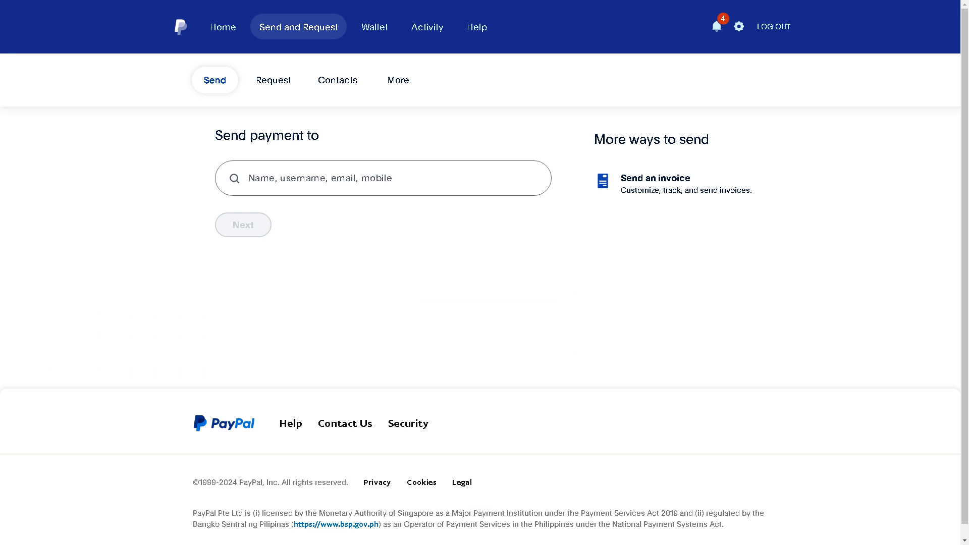
click(363, 191)
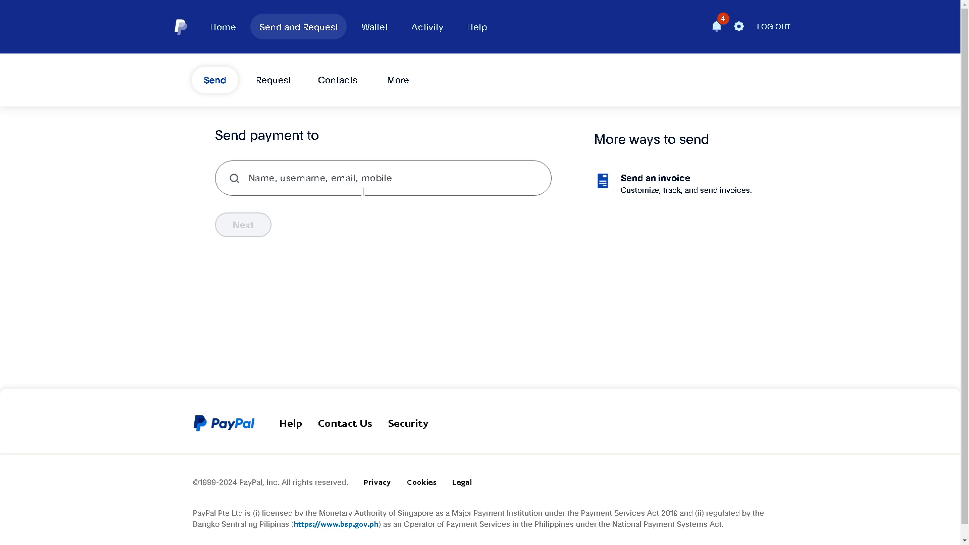